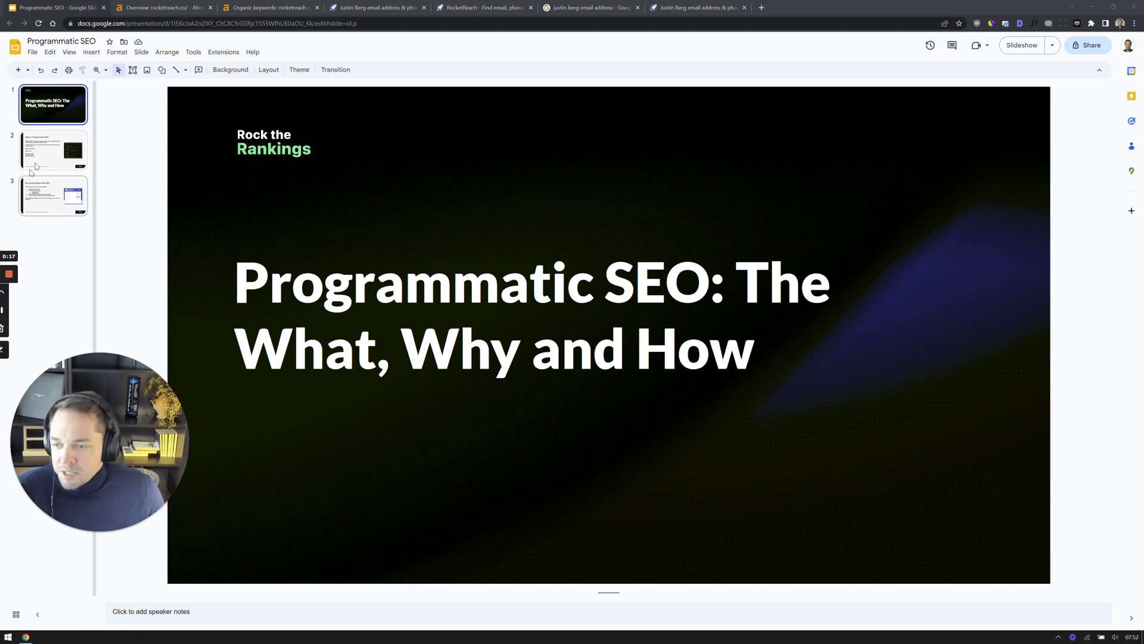
Open the 'What is Programmatic SEO' slide with the rocketreach.co example and seed keywords
click(52, 149)
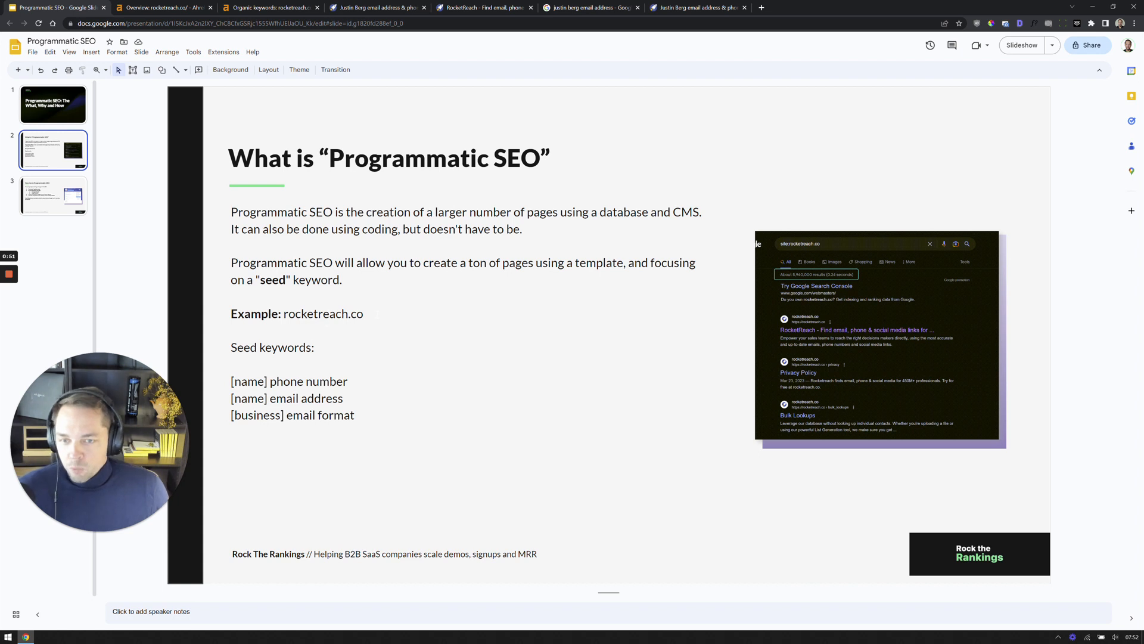
Browse the rocketreach.co homepage, then view its Ahrefs overview (4.5M keywords, 980K traffic)
click(484, 8)
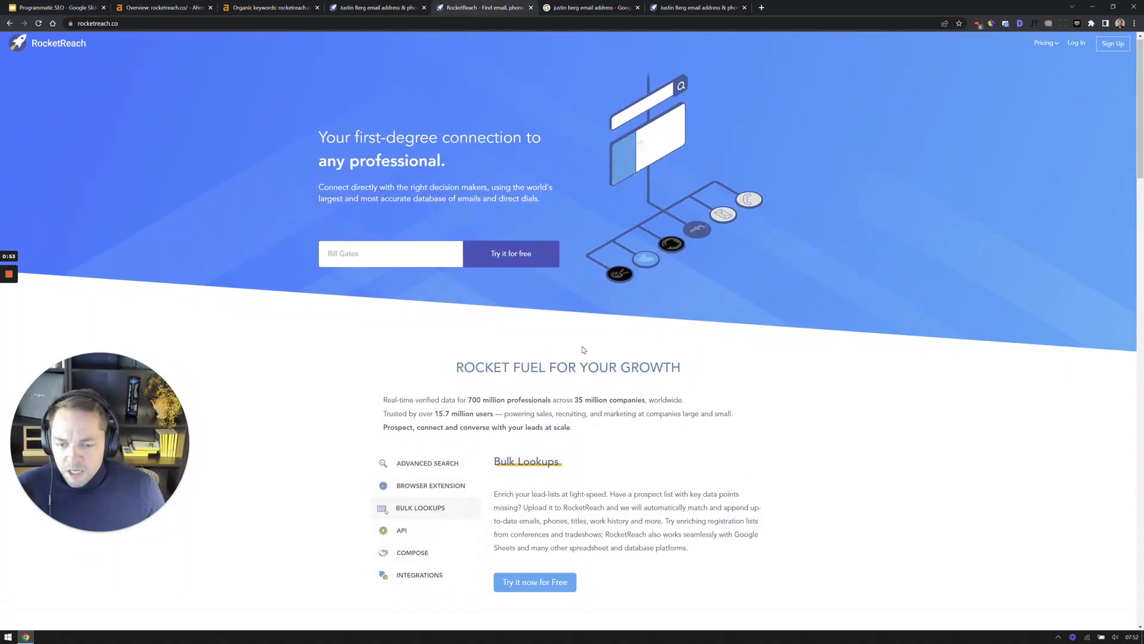
scroll(down, 3)
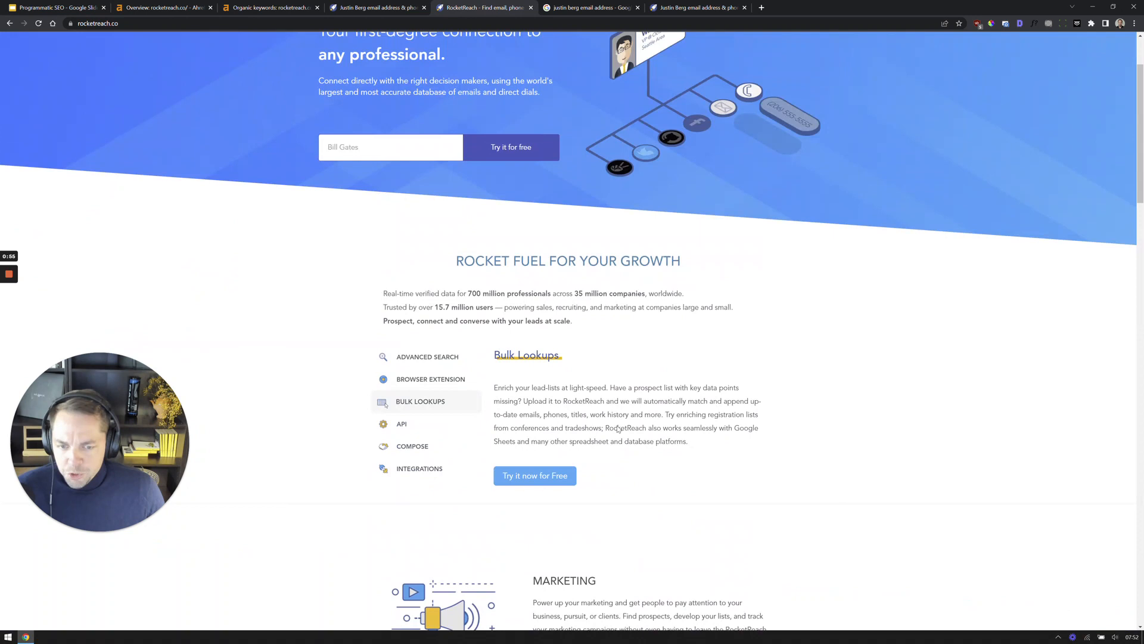
scroll(up, 3)
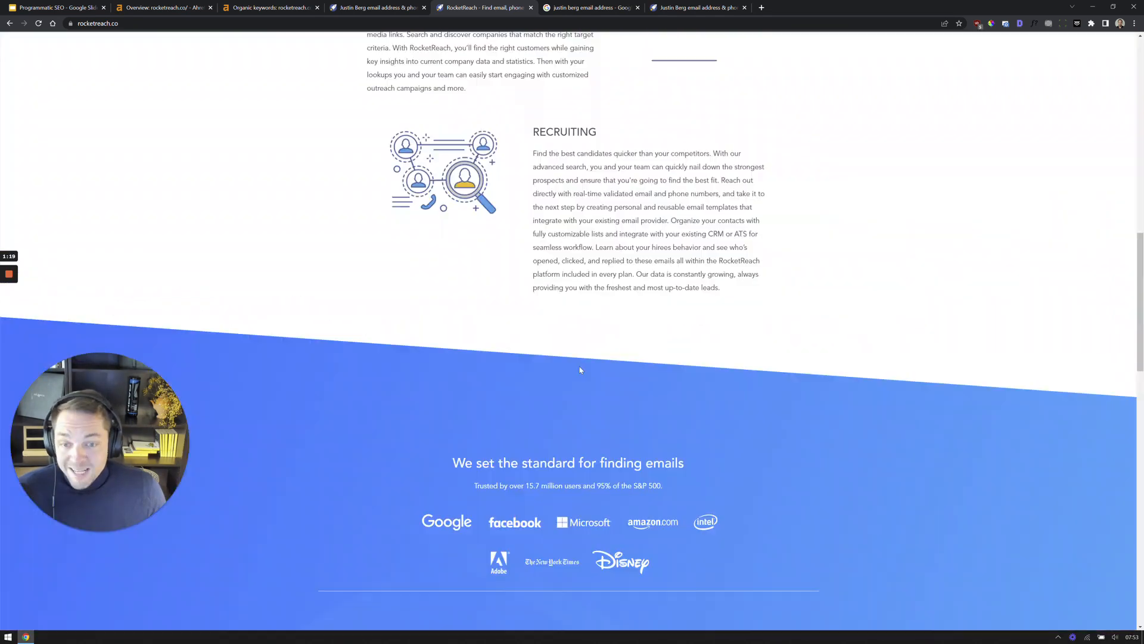
scroll(up, 3)
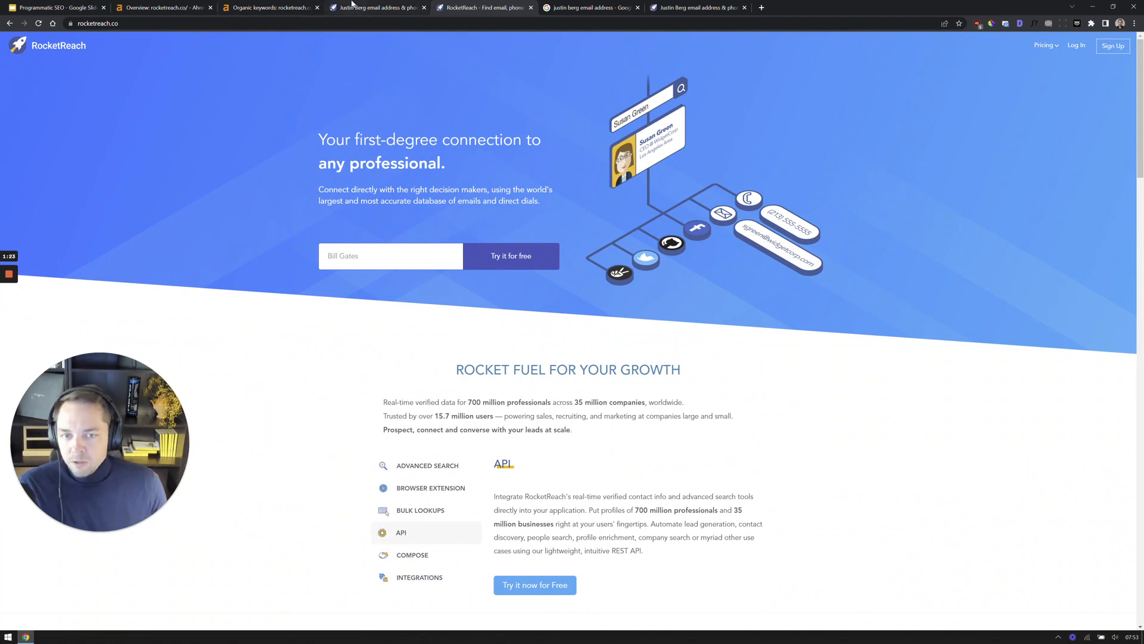
click(270, 7)
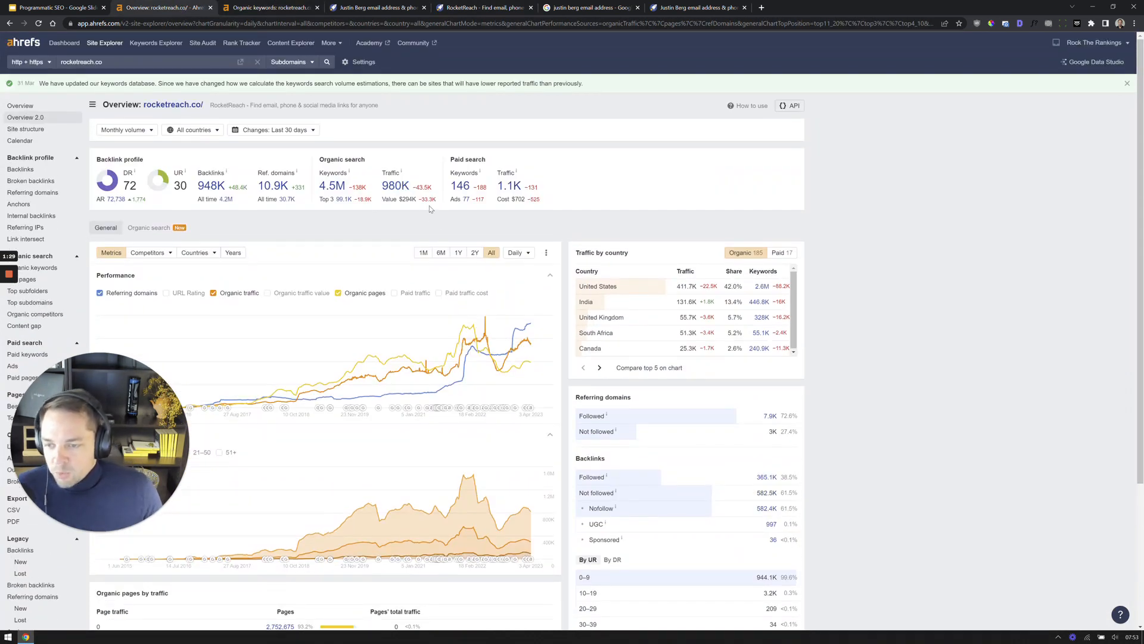
drag(383, 186, 430, 198)
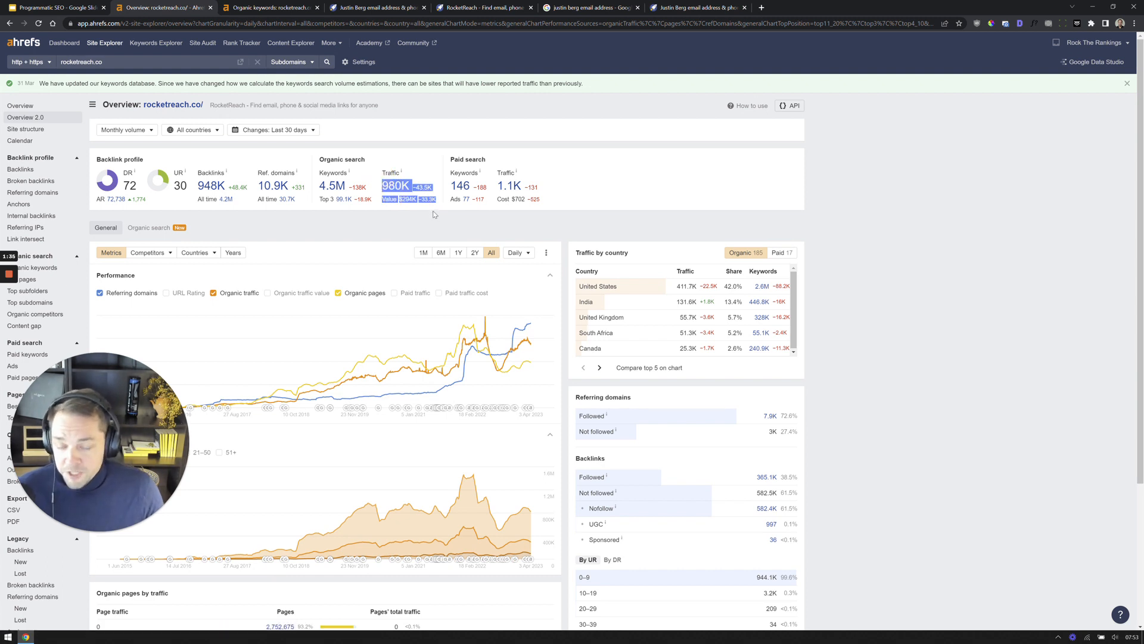
mouse_move(439, 211)
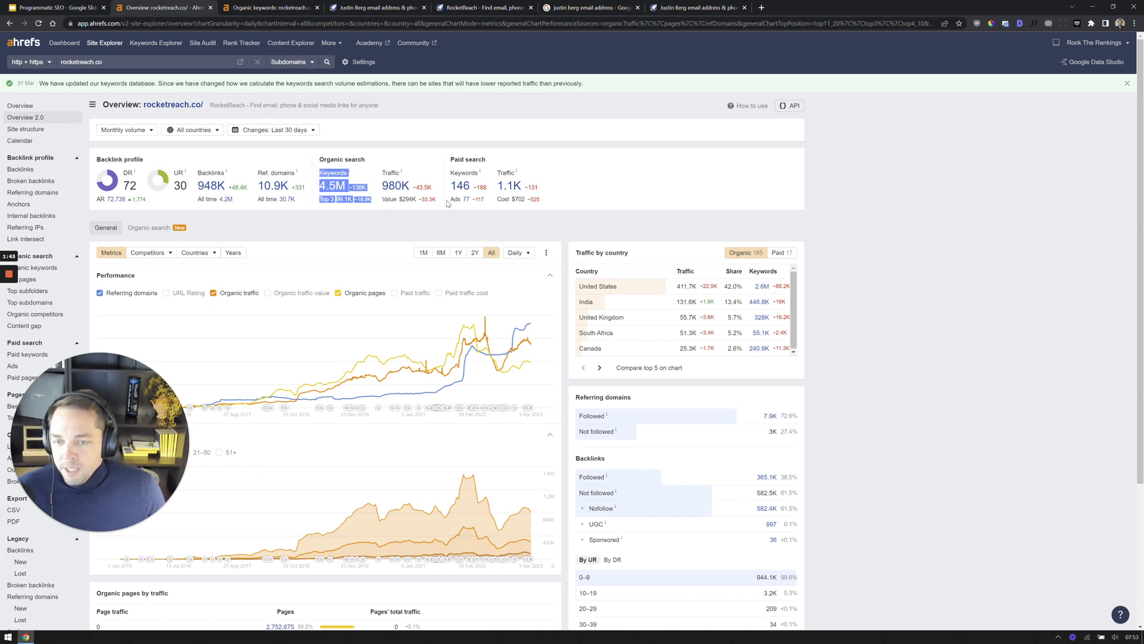
mouse_move(416, 74)
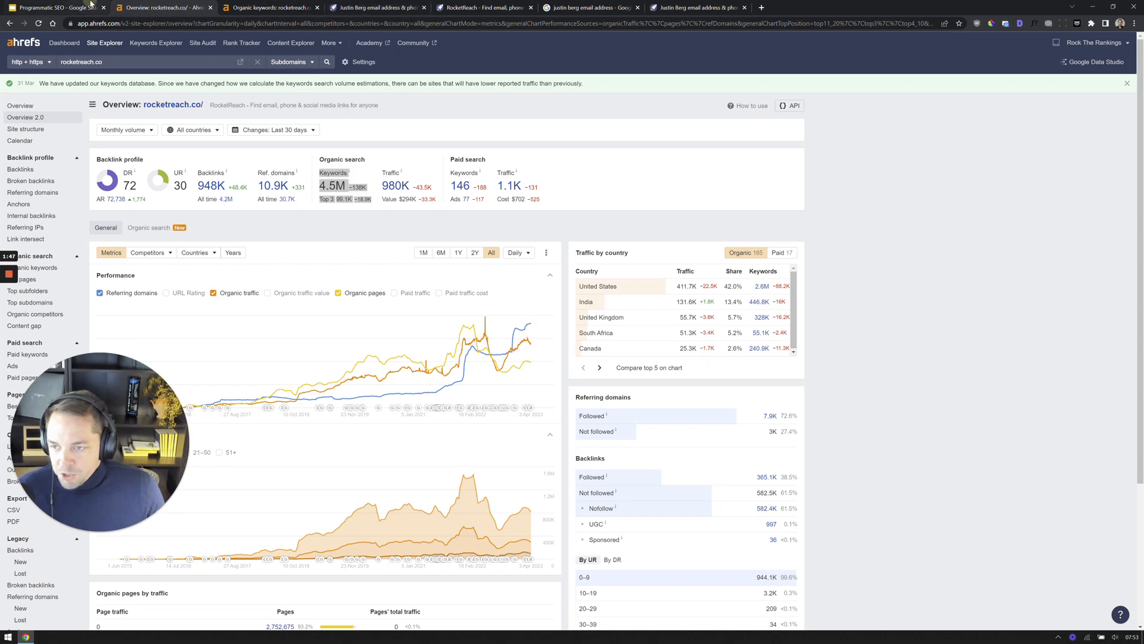
Highlight the [business] email format seed keyword, then view a RocketReach person profile page
click(55, 7)
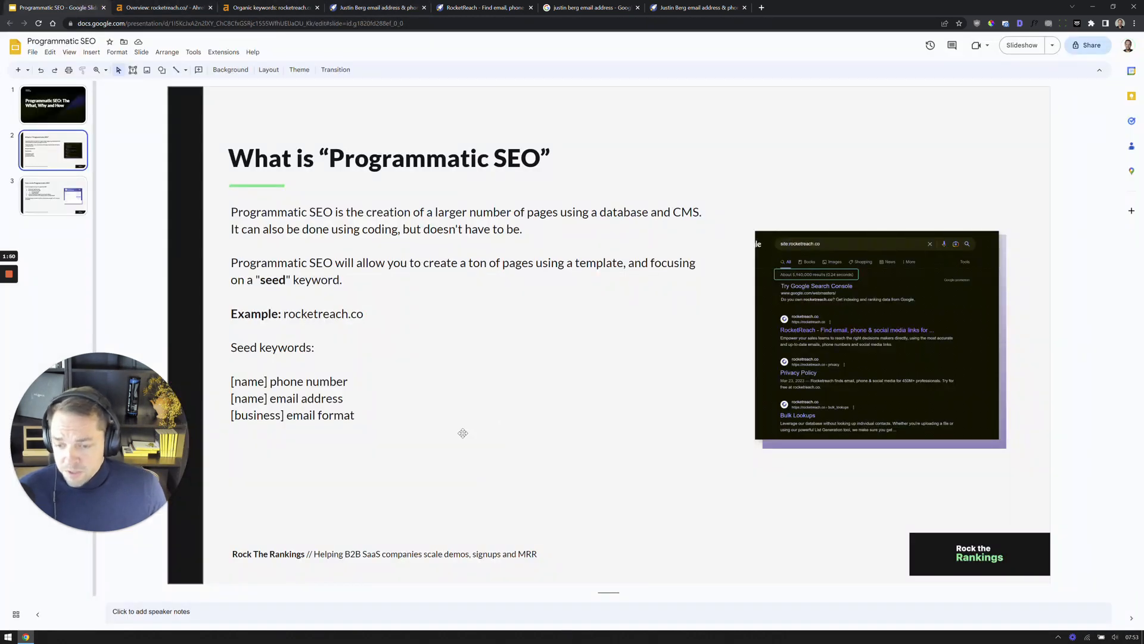
double_click(288, 381)
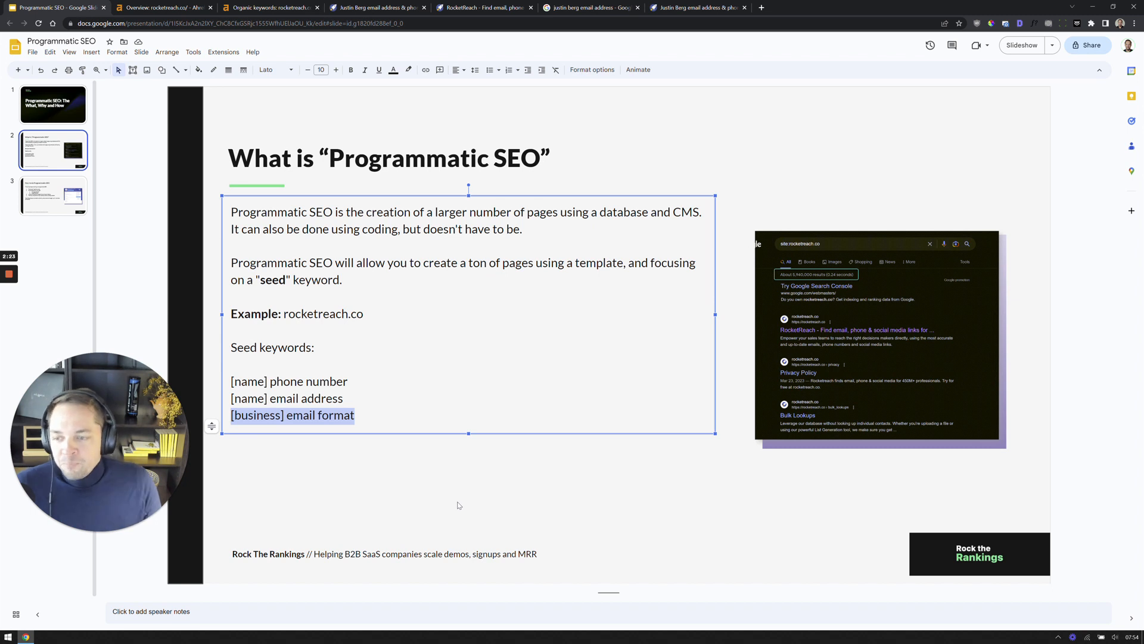
click(270, 7)
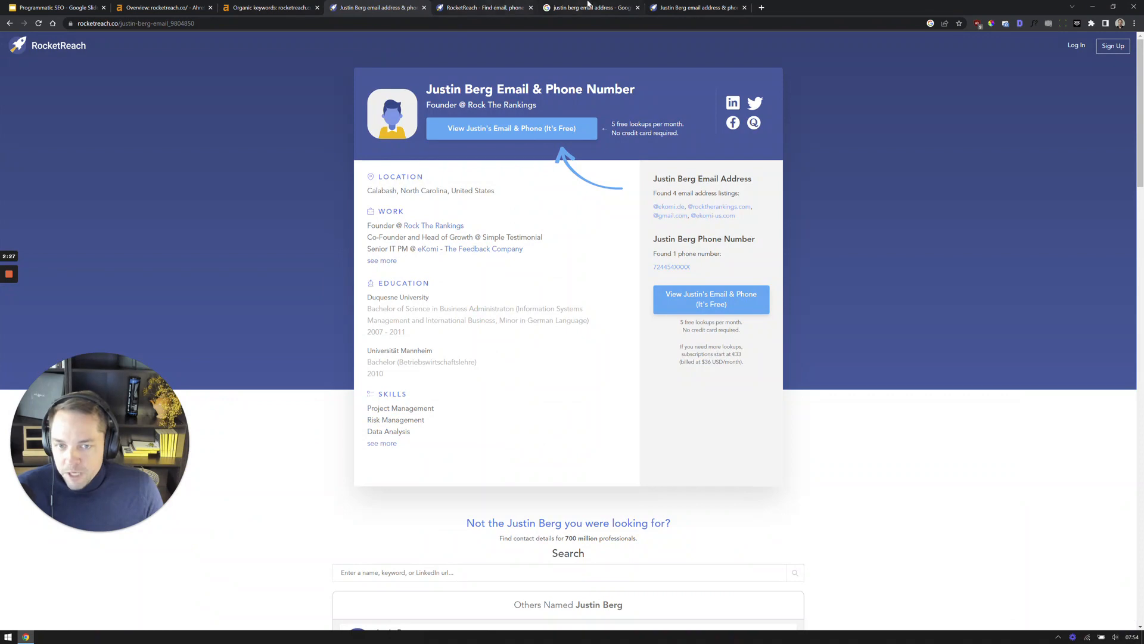
click(591, 7)
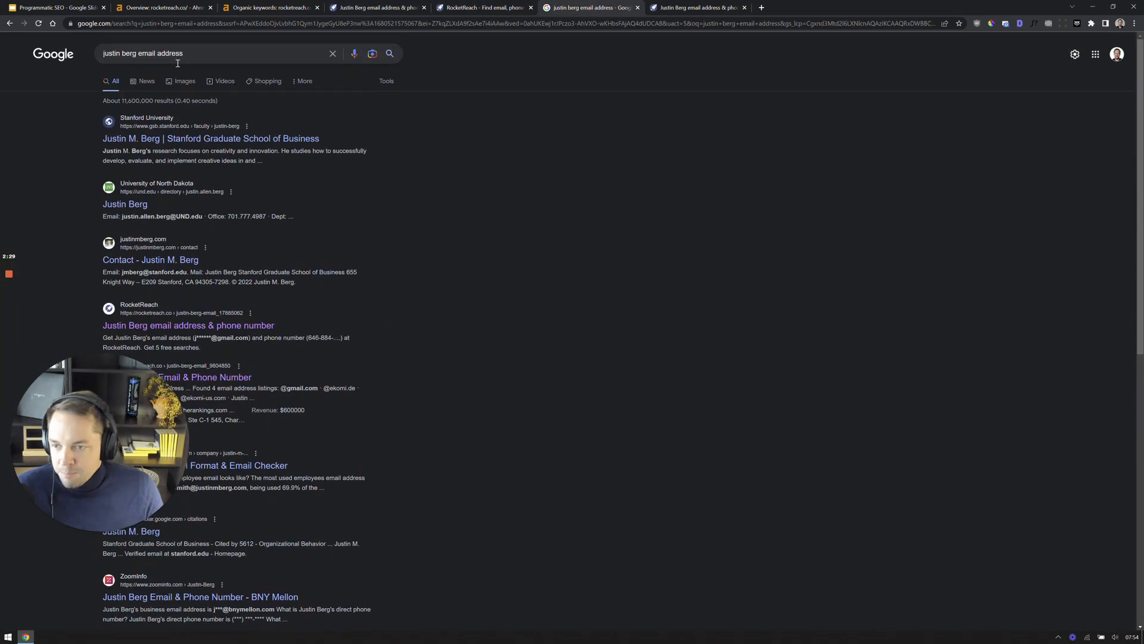
scroll(down, 3)
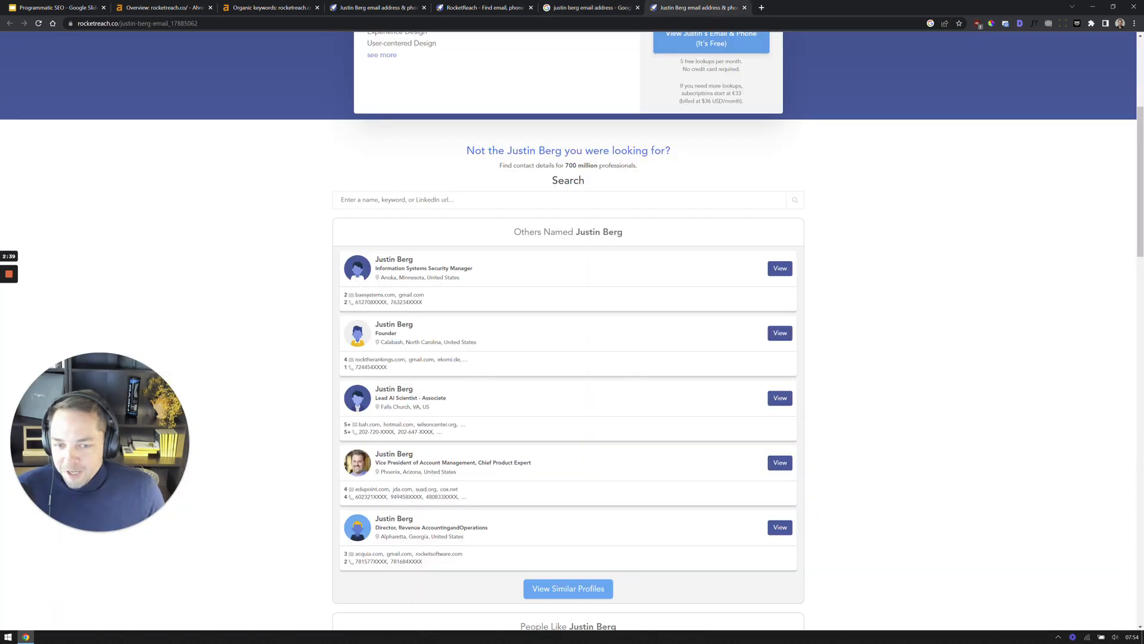
View Justin Berg's Rock The Rankings profile, highlighting his location, work, education and skills
click(593, 7)
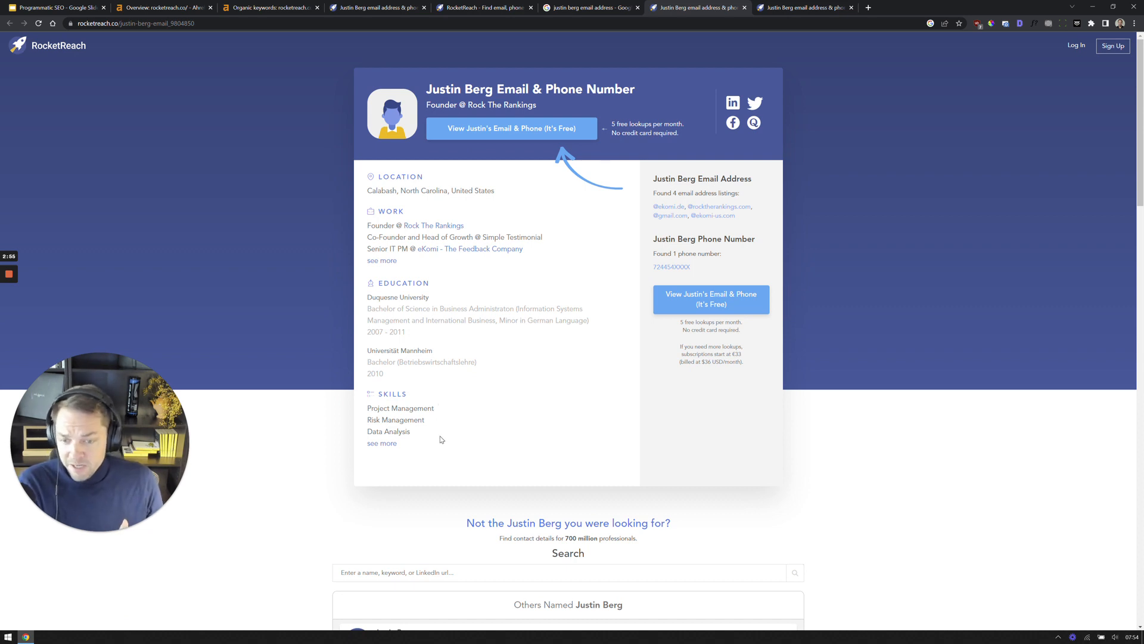
drag(368, 176, 439, 438)
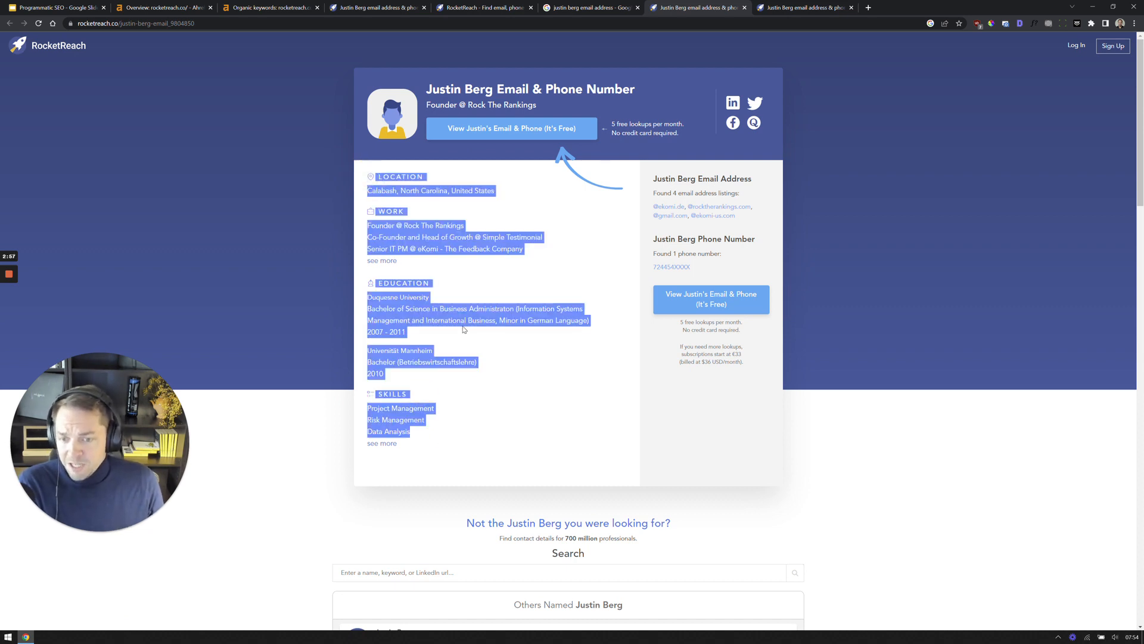
mouse_move(602, 394)
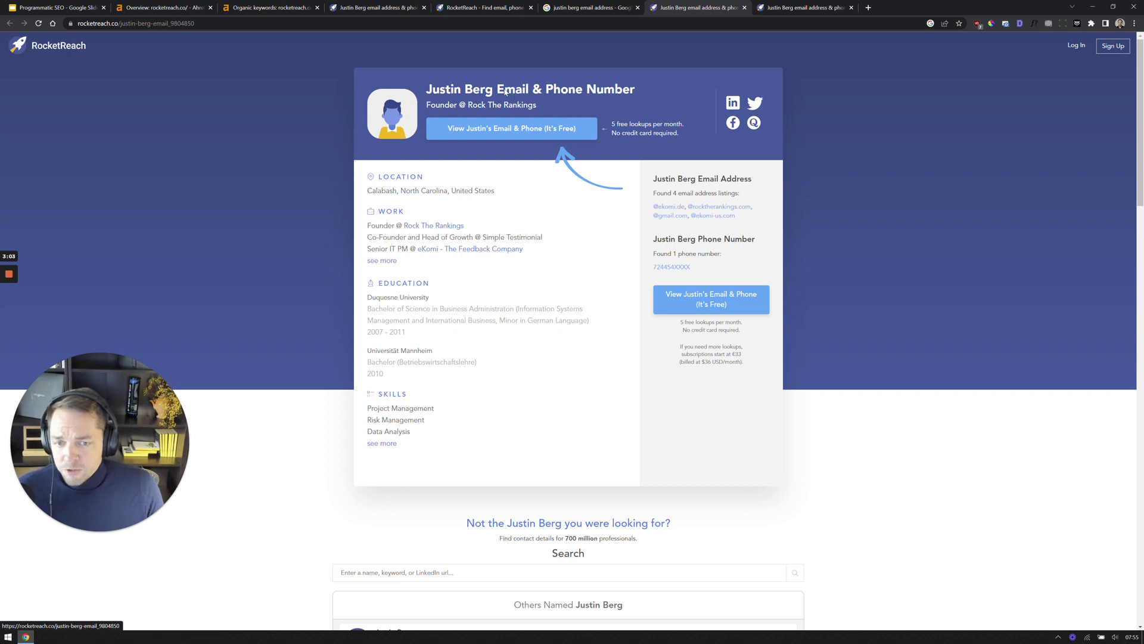
mouse_move(504, 94)
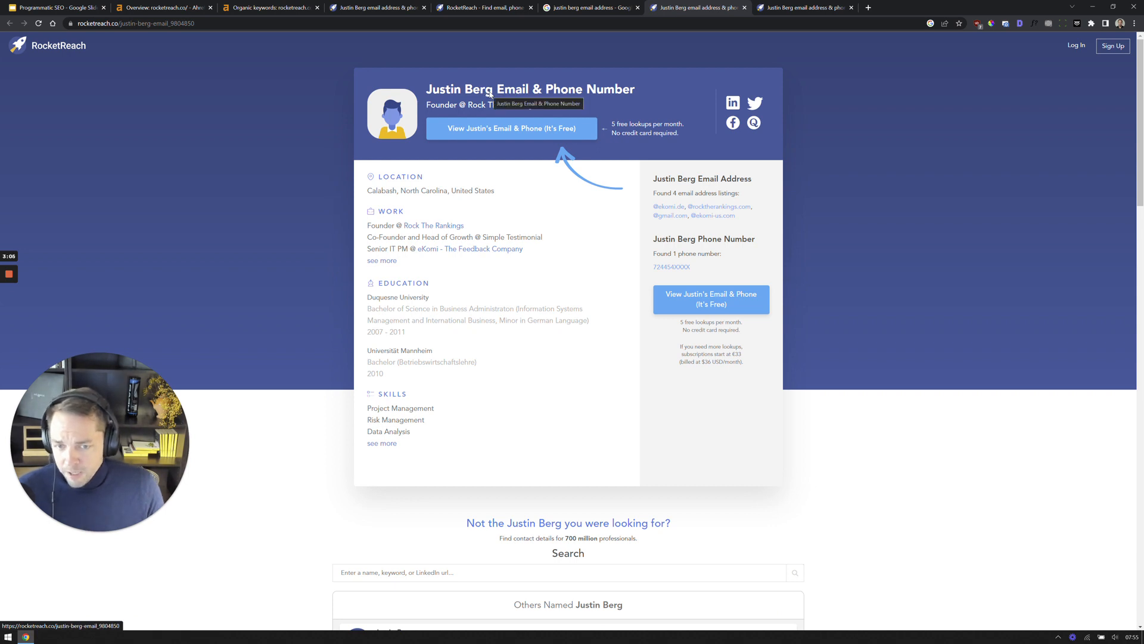
mouse_move(433, 94)
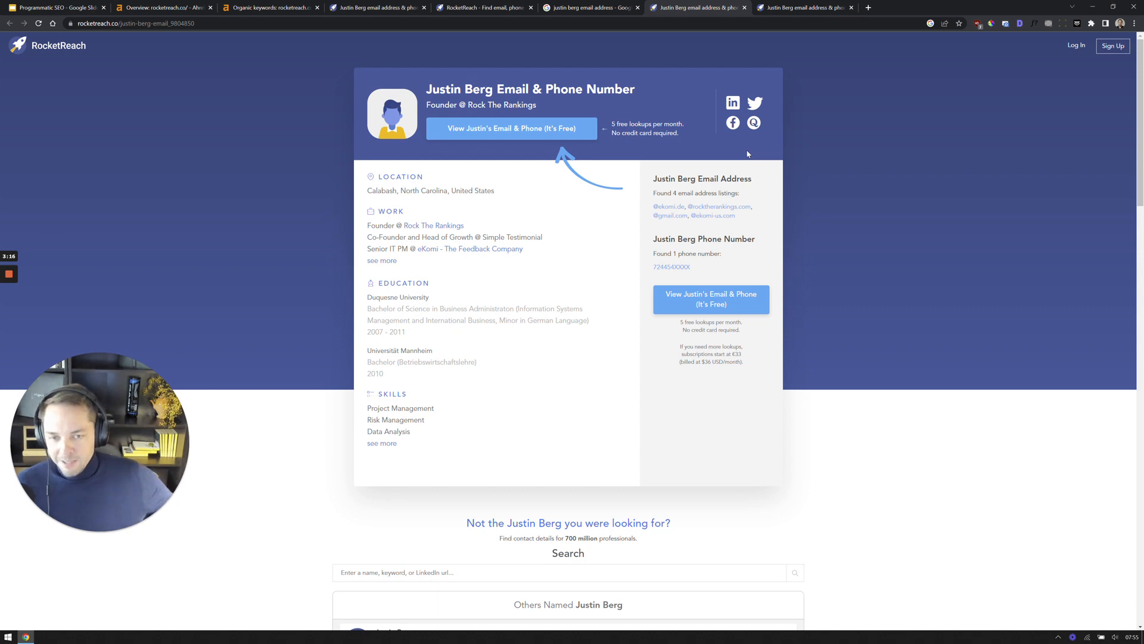
Search Google for site:rocketreach.co to list all rocketreach.co pages
click(591, 8)
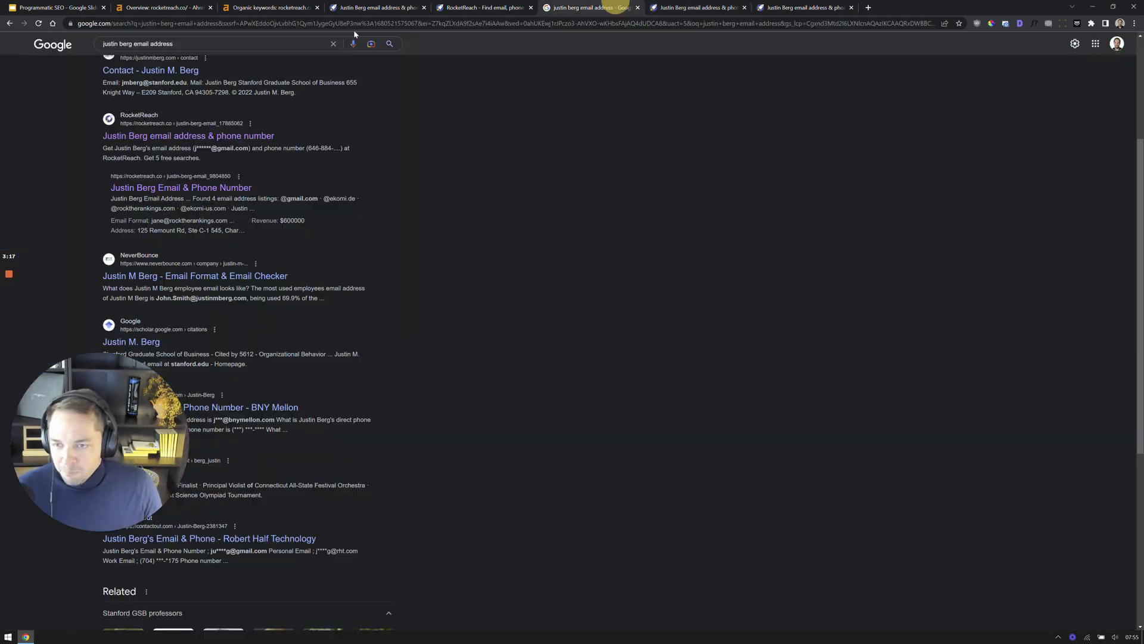
text(site)
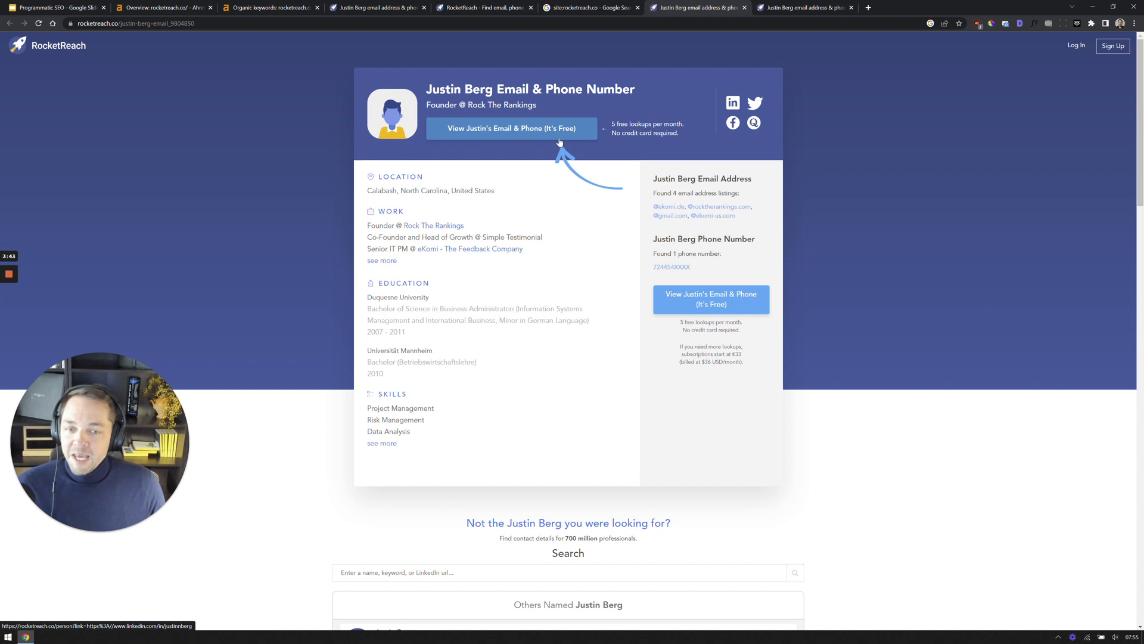
click(511, 128)
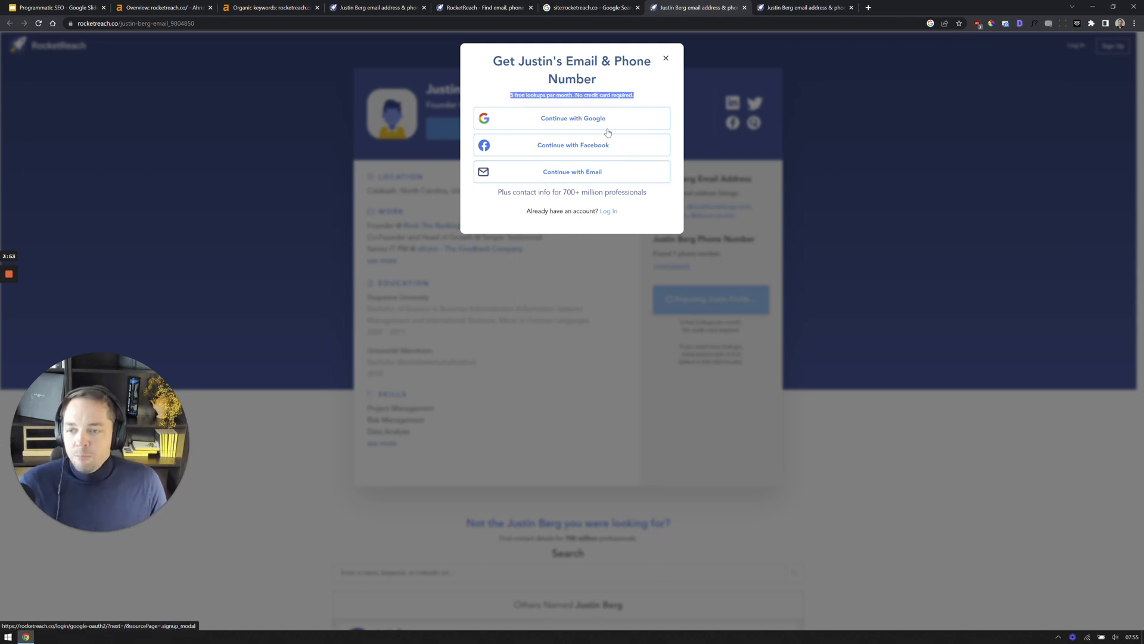
mouse_move(658, 69)
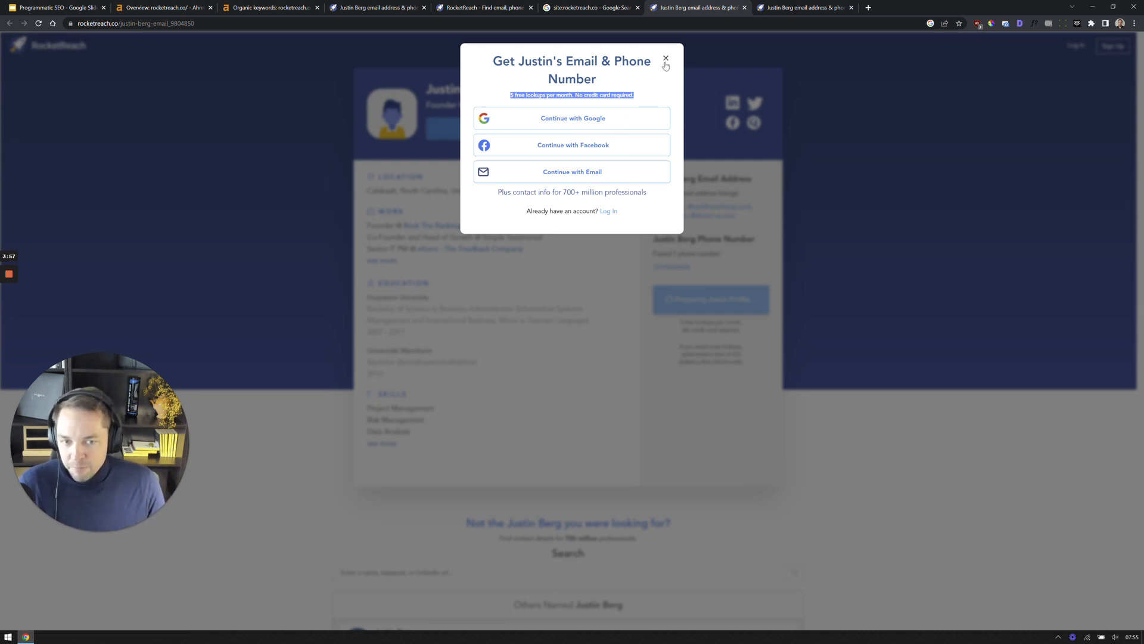
click(665, 58)
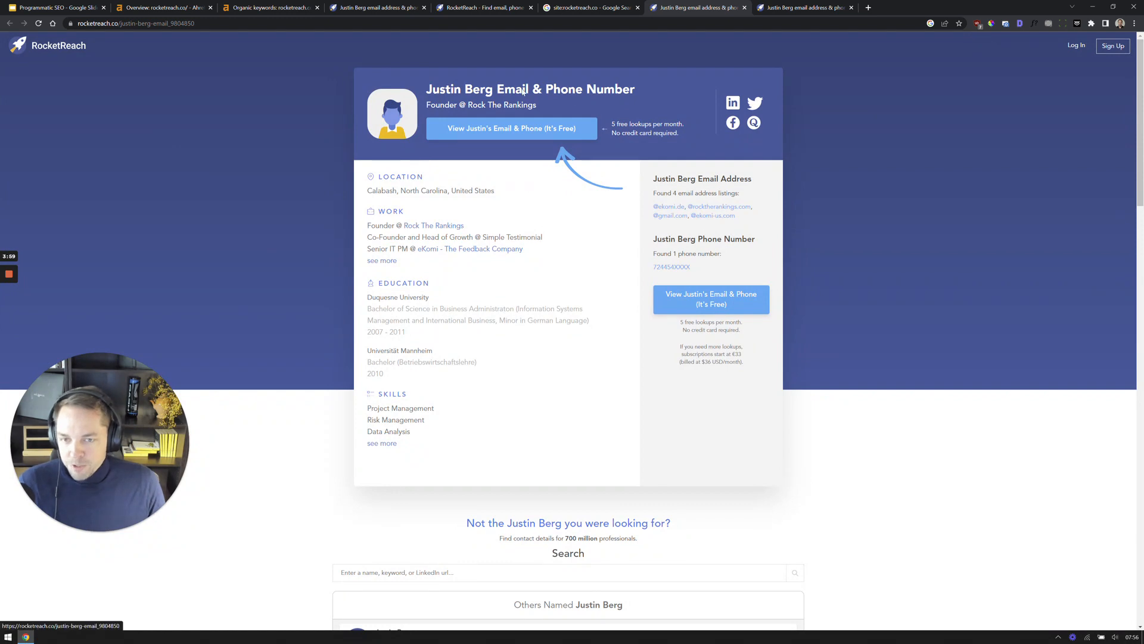
click(591, 7)
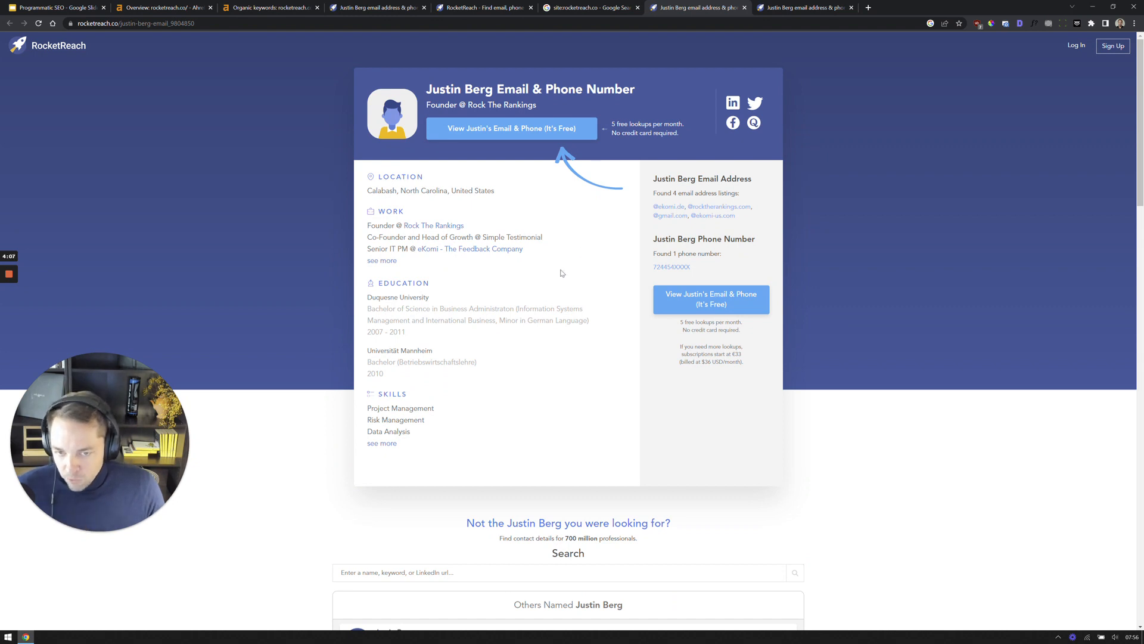
Scroll through the similar profiles, then return to the Programmatic SEO slides
scroll(down, 3)
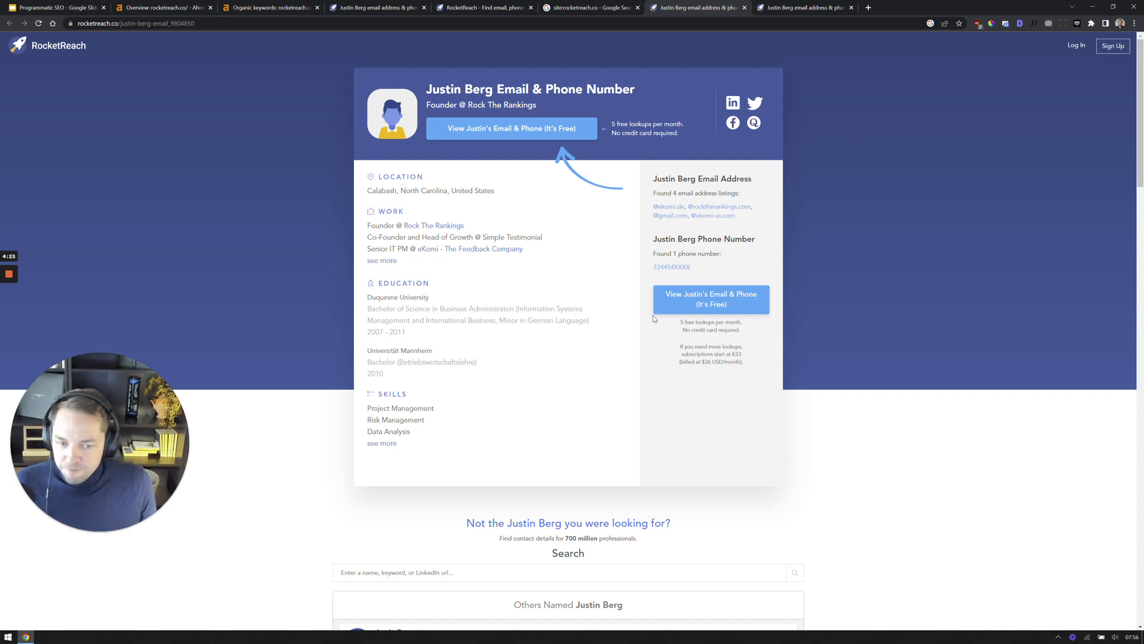
scroll(down, 3)
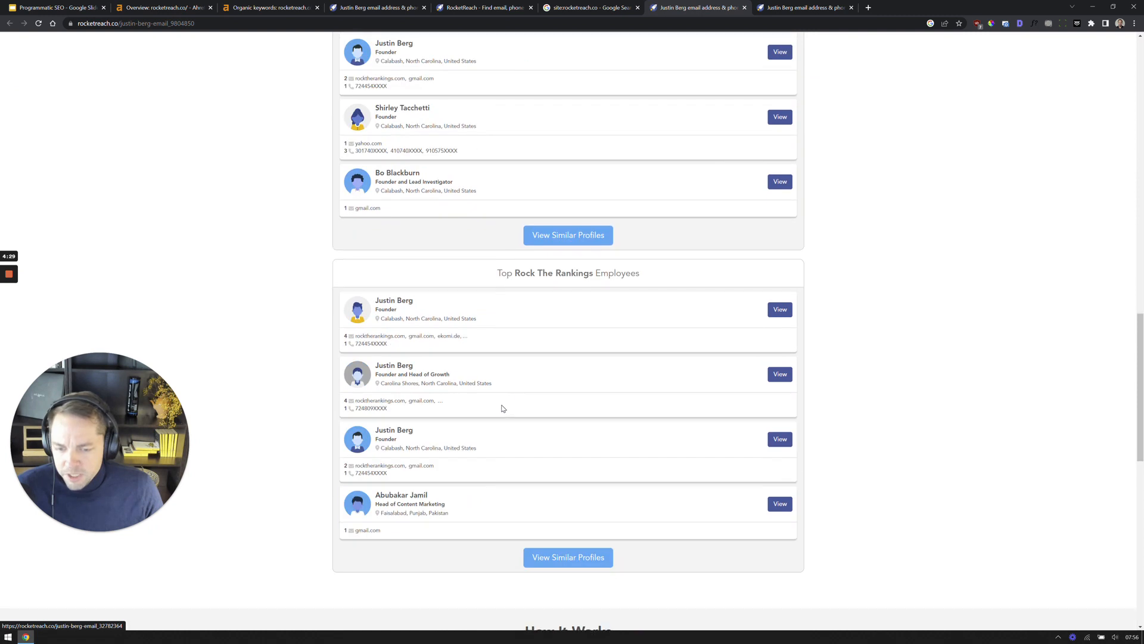
scroll(down, 3)
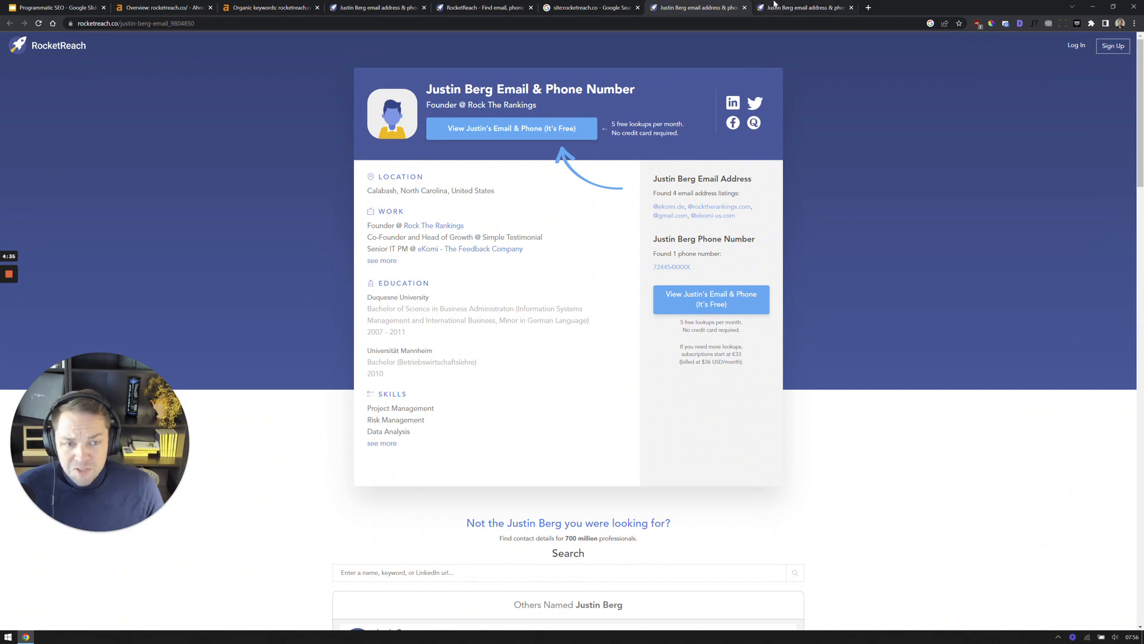
click(55, 8)
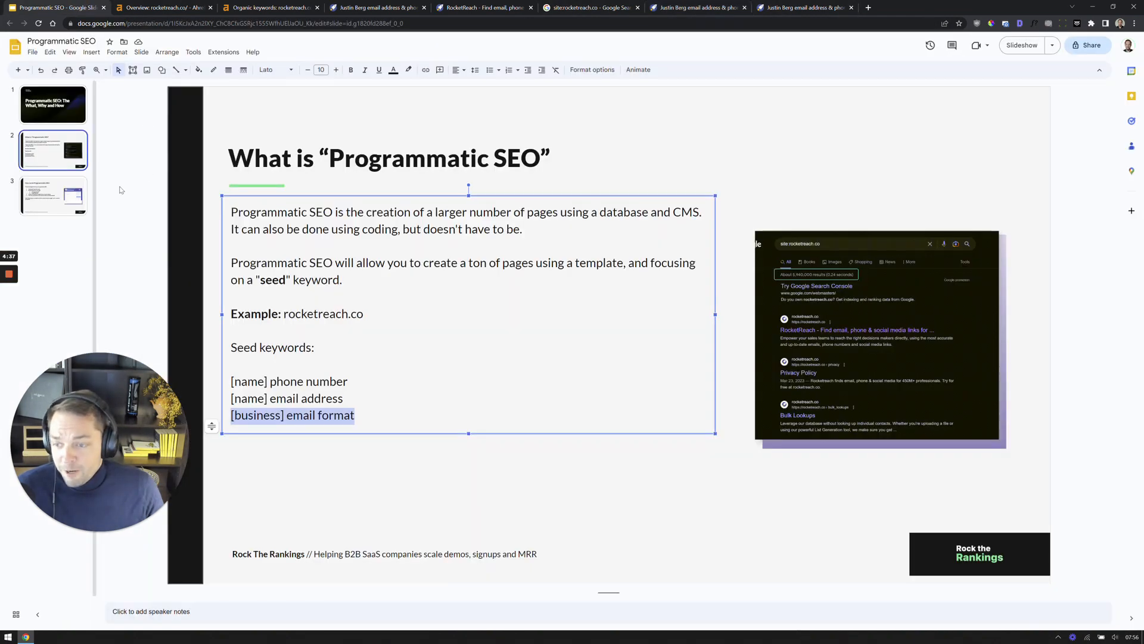
Select the What is Programmatic SEO slide and walk through its seed keywords
click(52, 195)
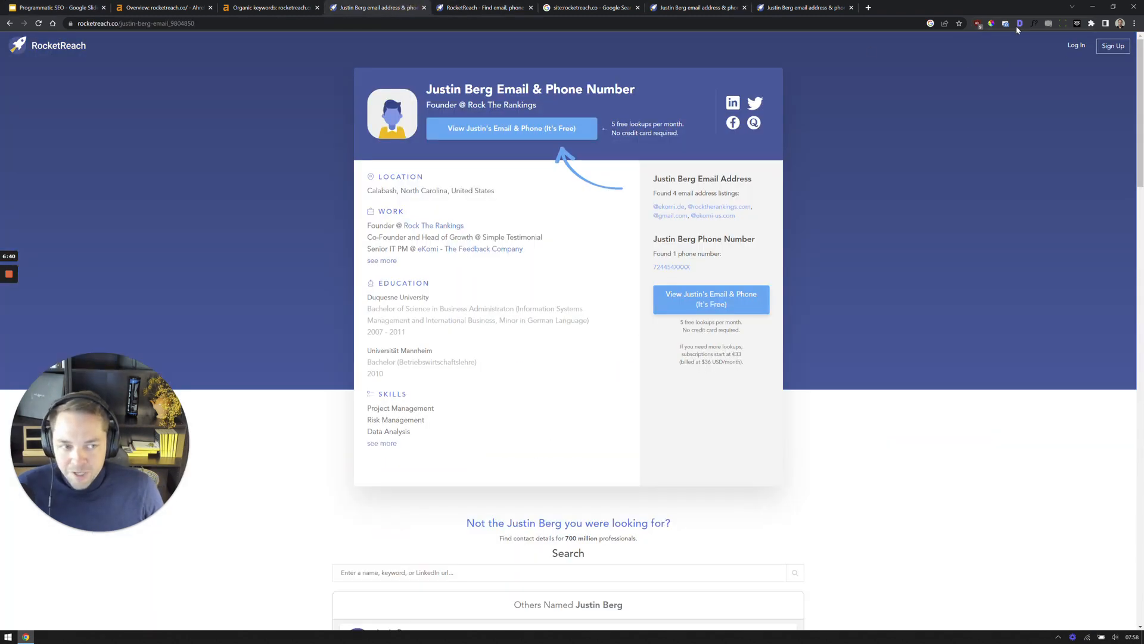
Show the SEO META overview and highlight 'RocketReach' in the templated page title
click(1019, 22)
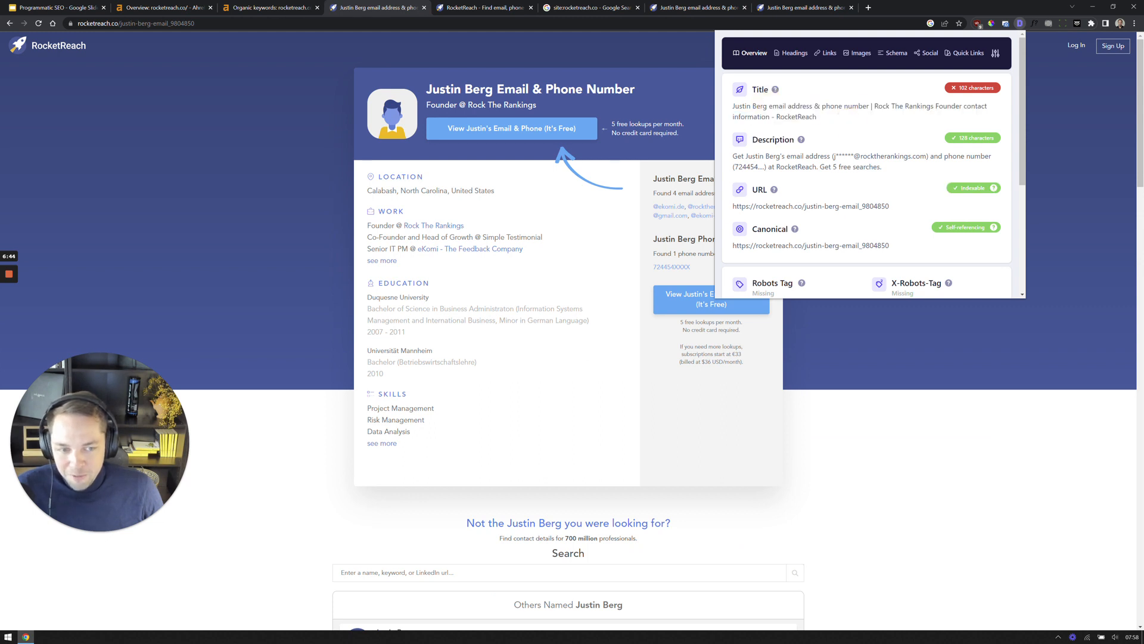
mouse_move(844, 141)
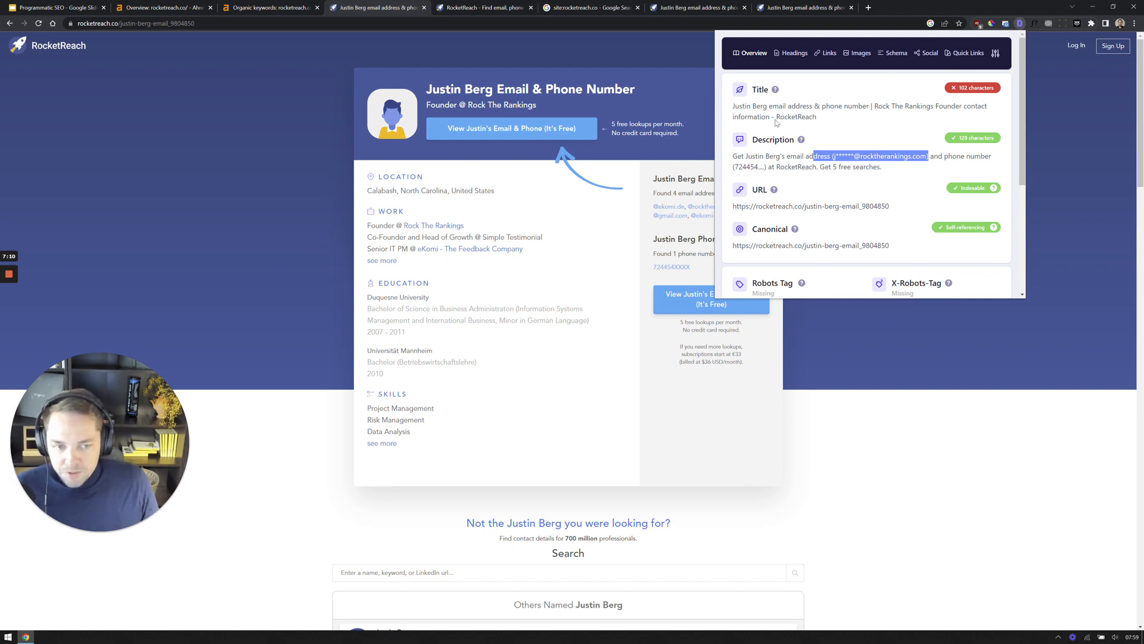
double_click(796, 117)
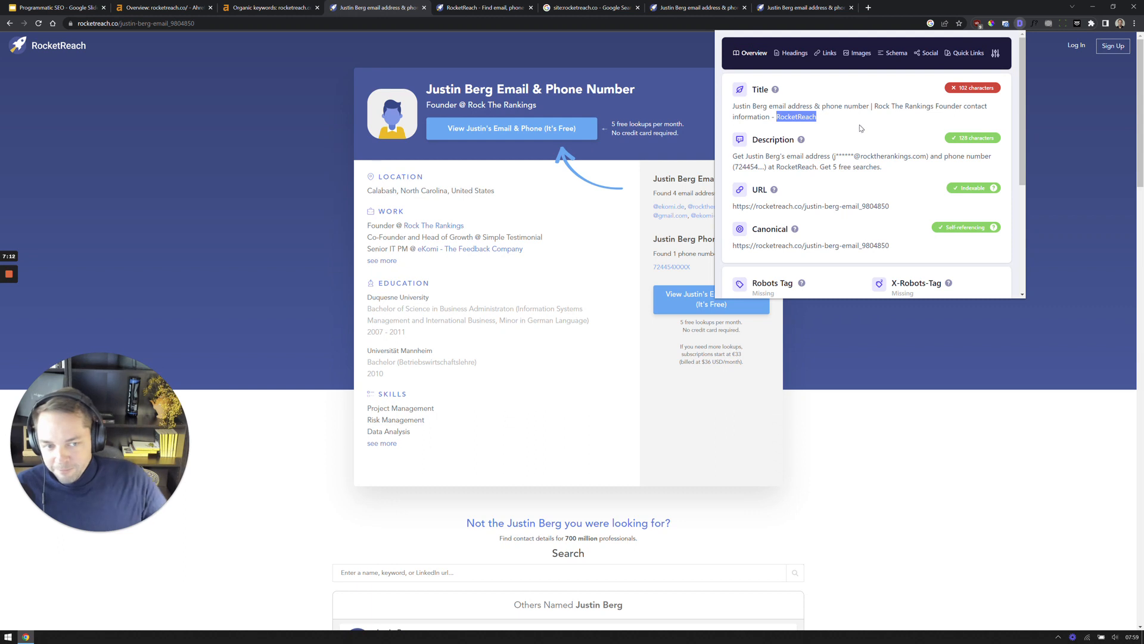